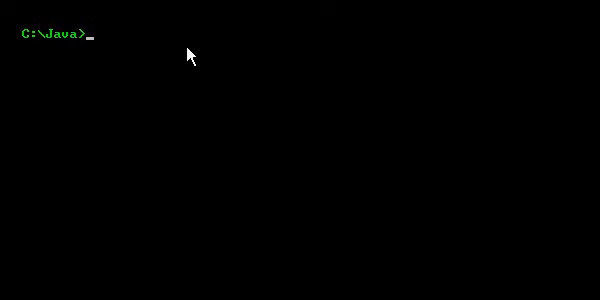
mouse_move(175, 120)
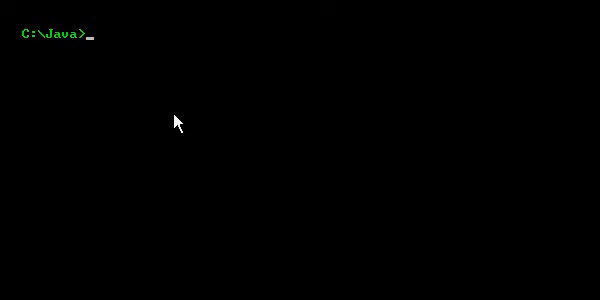
Enter 'copy con Main.java' at the C:\Java prompt to create the file from console input.
text(copy)
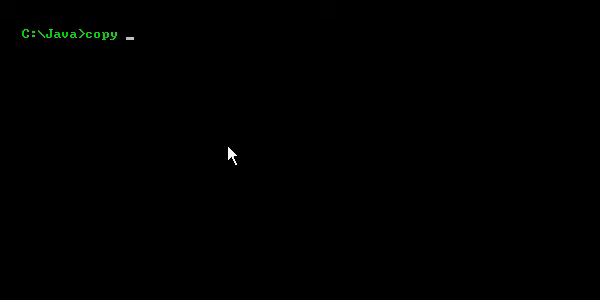
text(con)
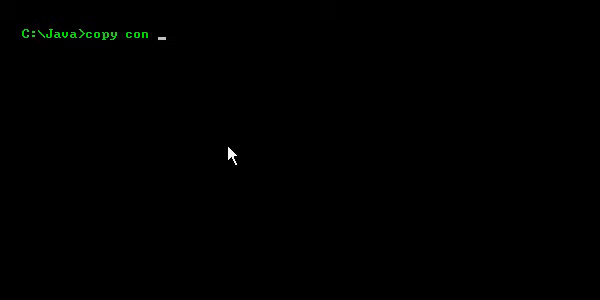
text(Main.java)
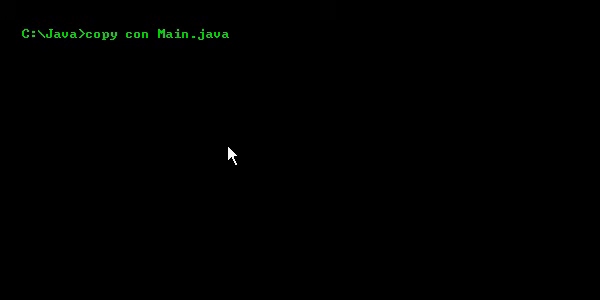
Start the file with 'public class Main {' and the 'public static void main(String[] args) {' header.
key(Return)
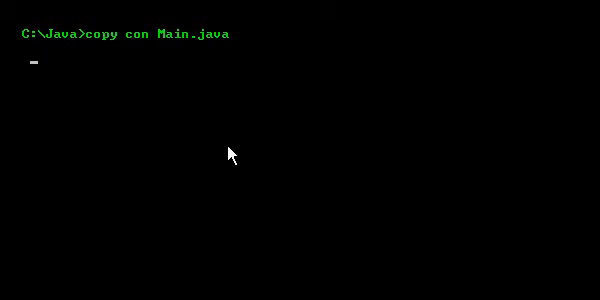
text(public class)
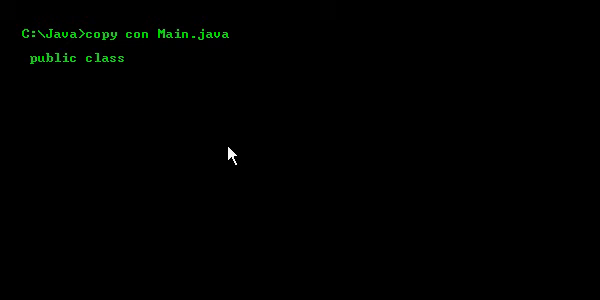
text(Main {)
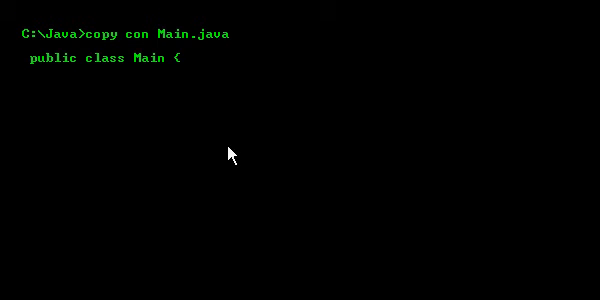
text(public)
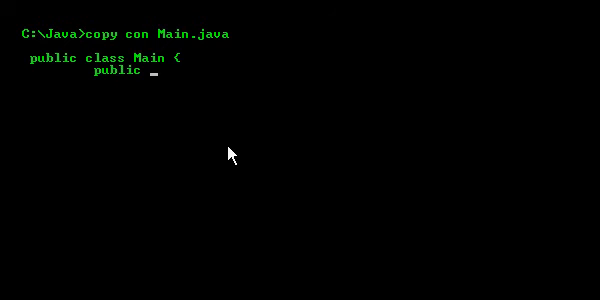
text(static void m)
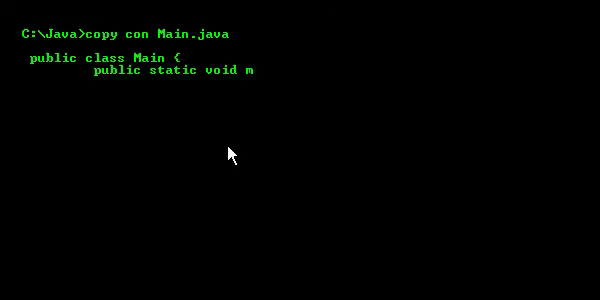
text(ain(String)
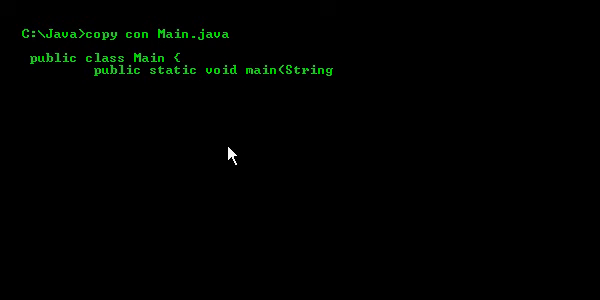
text([] args))
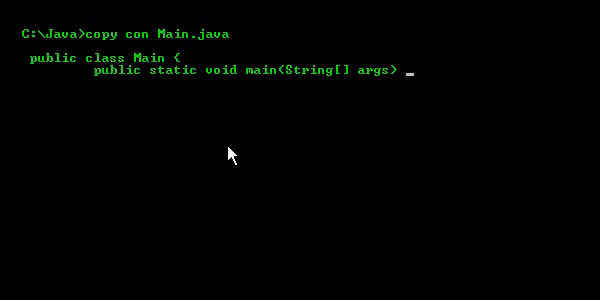
text({)
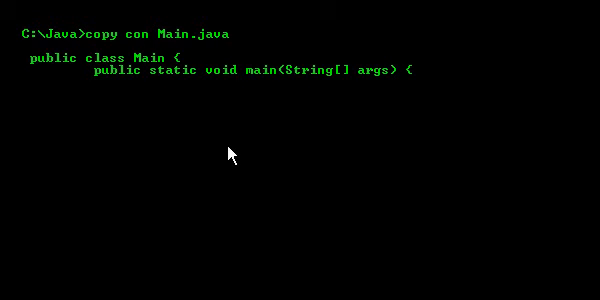
Add a System.out.println line printing "Hello, World!".
text(System.o)
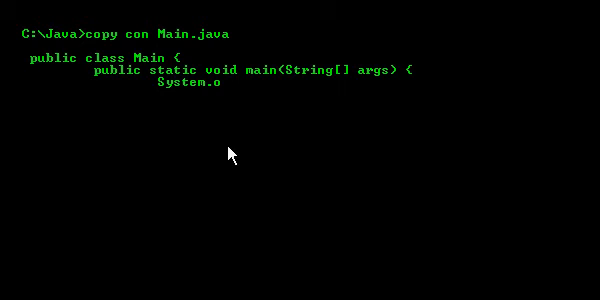
text(ut.println)
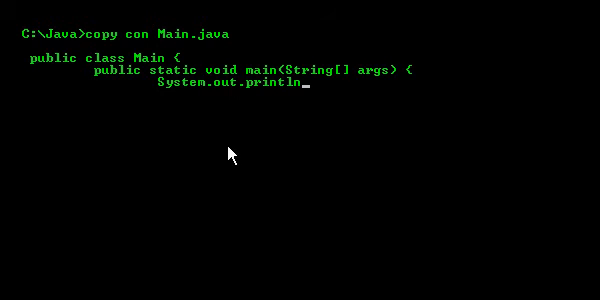
text(();)
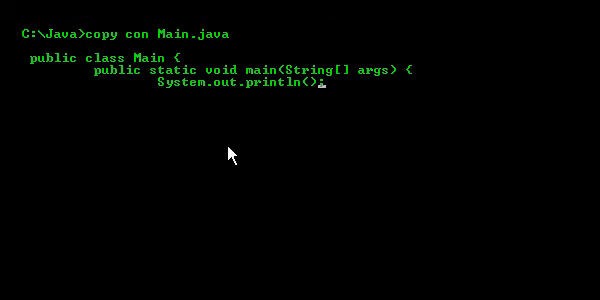
text("")
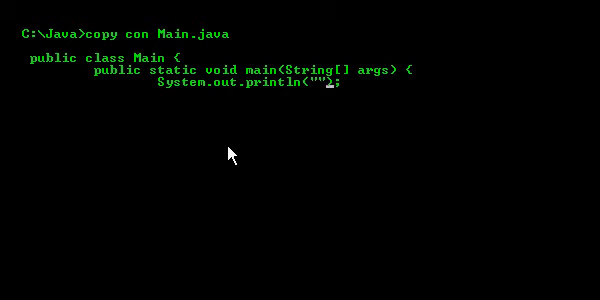
text(Hello,)
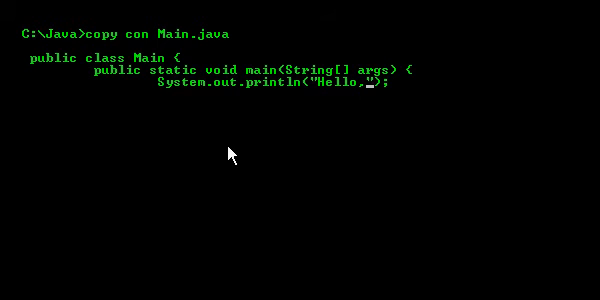
text(World!)
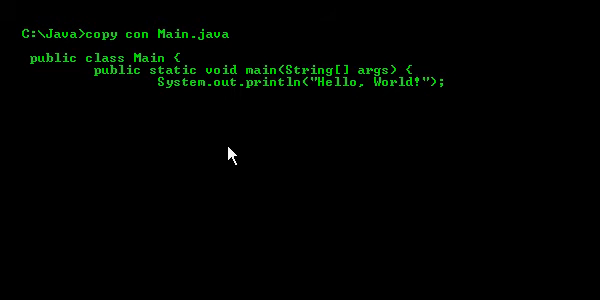
Make the println string "\n\n\t\tHello, World!\n\n".
text(\n\n)
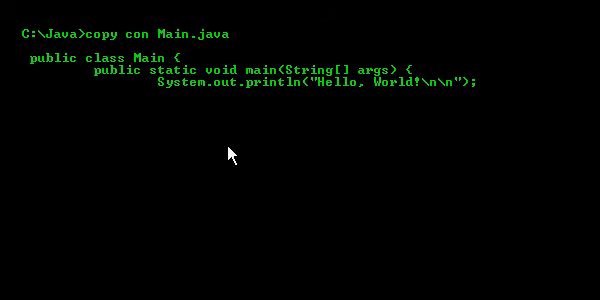
text(\n\n)
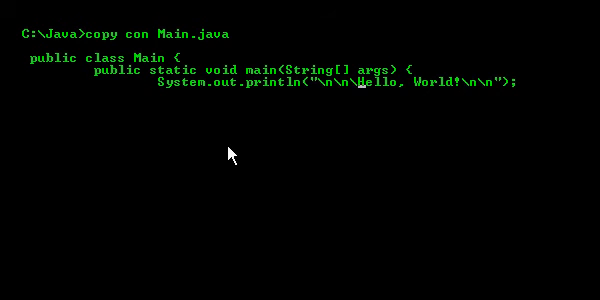
text(\t\t)
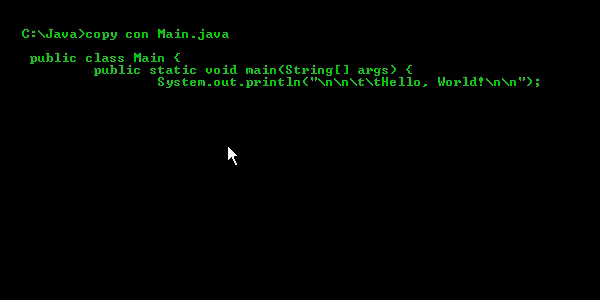
Add the two closing braces and end input with Ctrl+Z, saving Main.java.
text(})
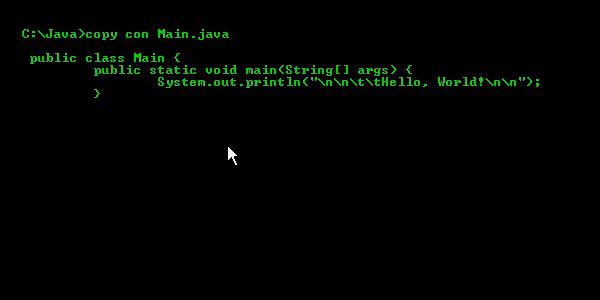
text(})
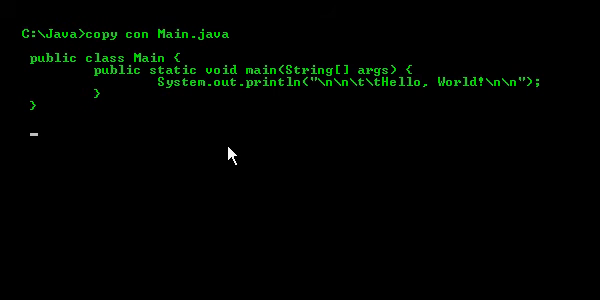
key(ctrl+z)
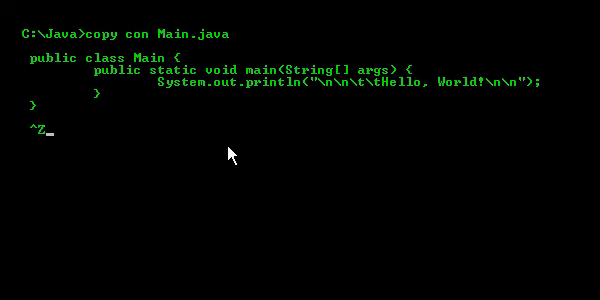
key(Return)
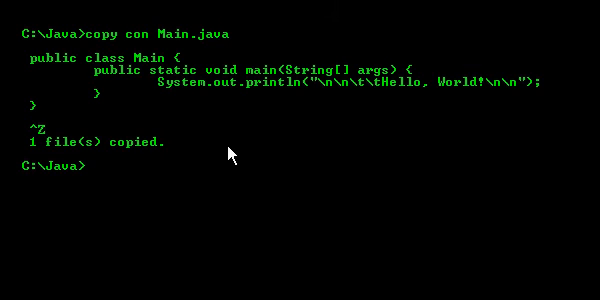
Compile Main.java with javac, then start typing 'java Main'.
text(ja)
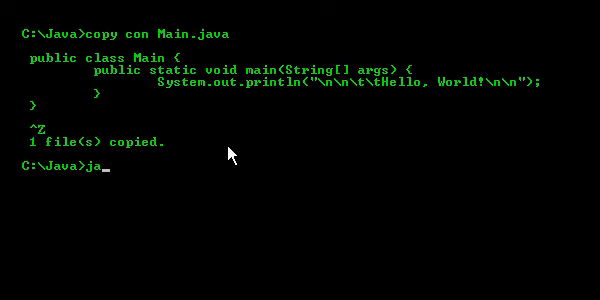
text(vac Main.java)
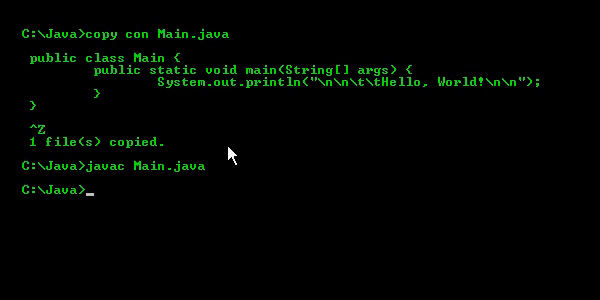
text(java M)
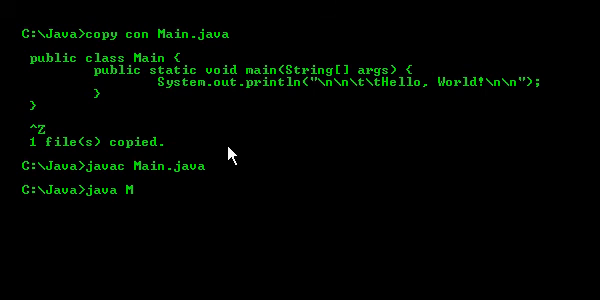